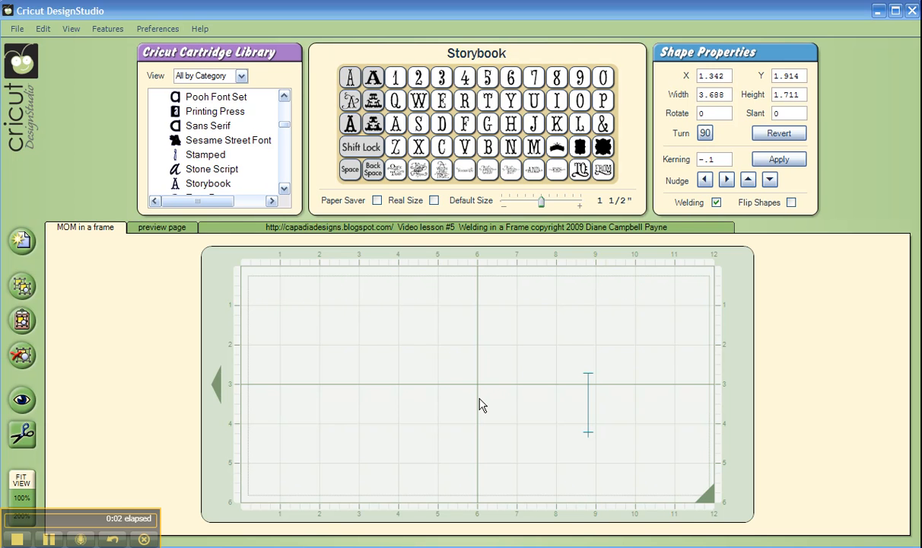
{"action": "mouse_move", "coordinate": [479, 401]}
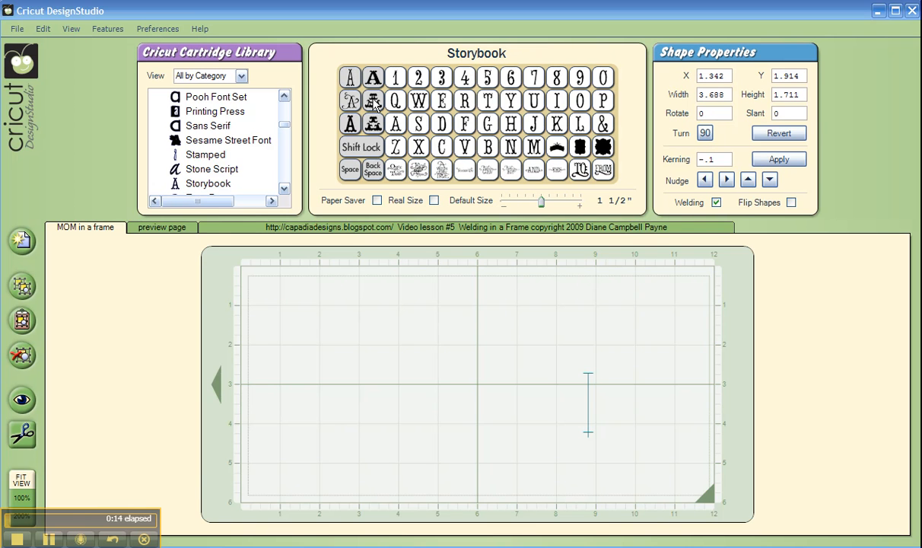
Step: Add the ornate Storybook frame to the mat at a 5-inch cut size
{"action": "left_click", "coordinate": [361, 146]}
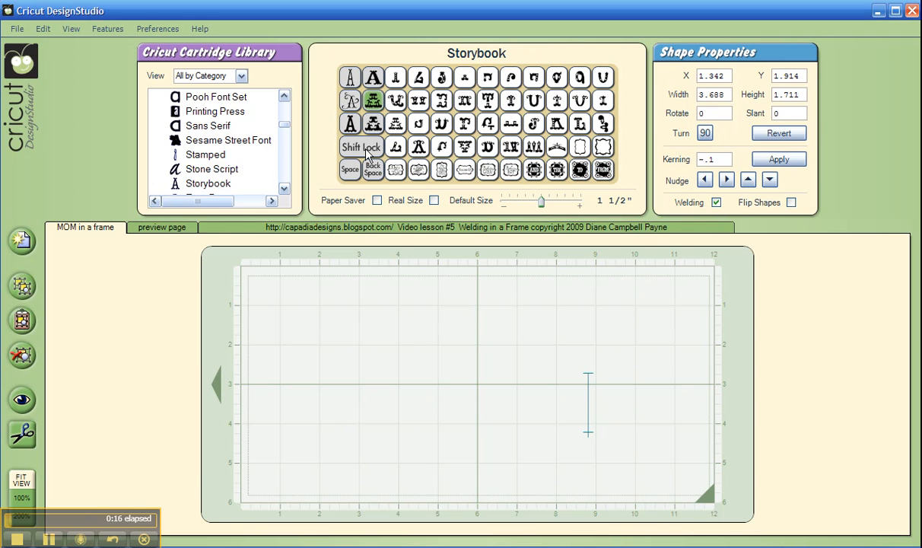
{"action": "left_click", "coordinate": [363, 146]}
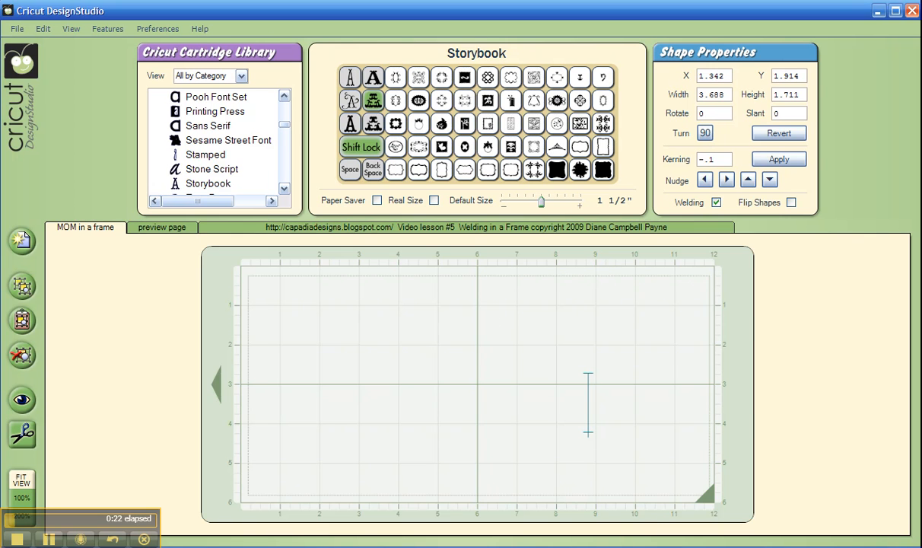
{"action": "left_click", "coordinate": [511, 123]}
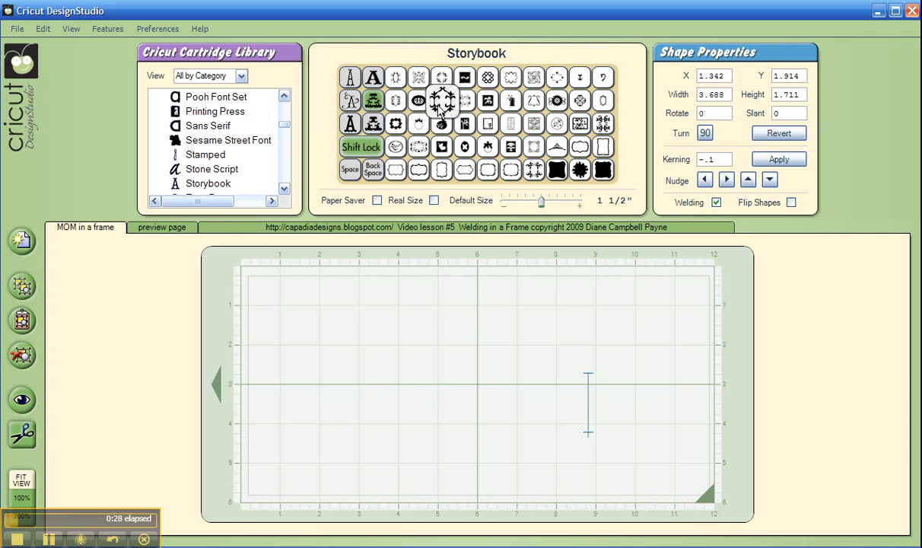
{"action": "mouse_move", "coordinate": [530, 107]}
{"action": "type", "text": "5"}
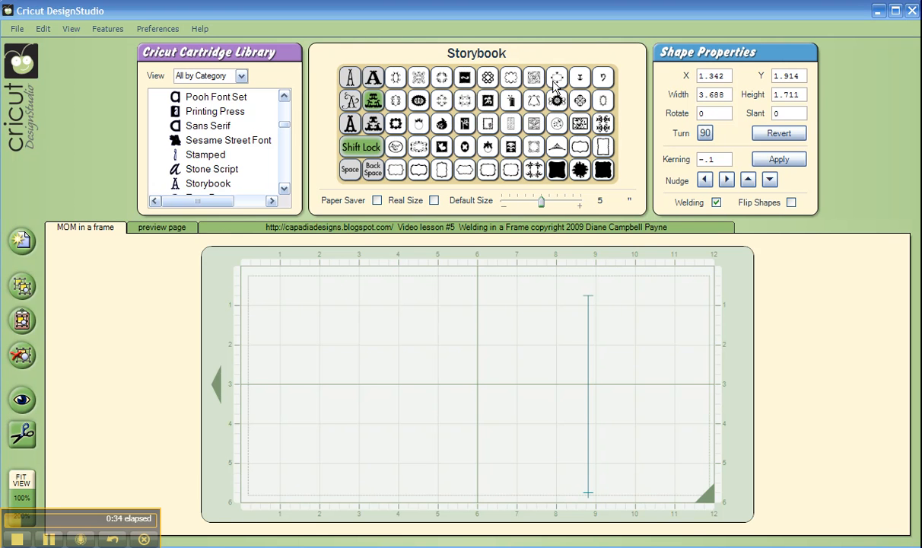
{"action": "left_click", "coordinate": [557, 76]}
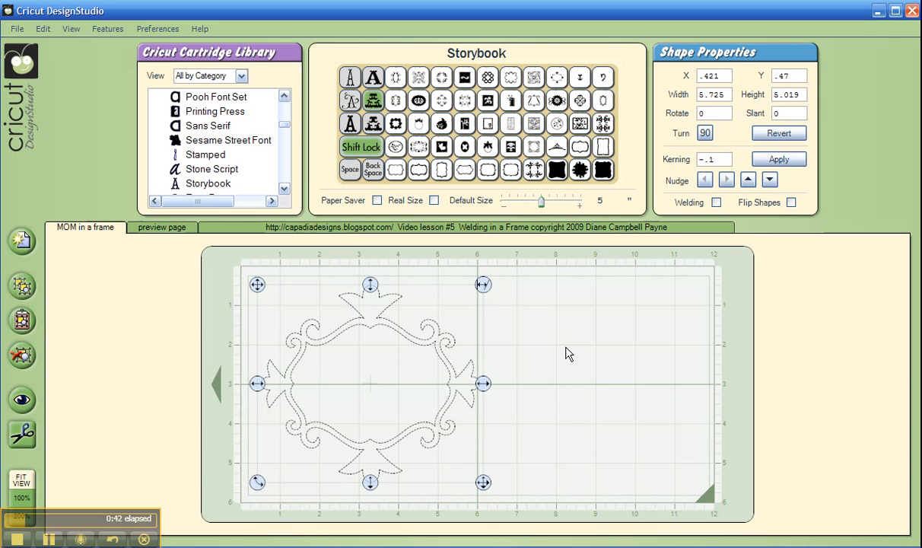
Step: Deselect the frame and set the script letter cut size to 3 1/8 inches for the M
{"action": "left_click", "coordinate": [563, 358]}
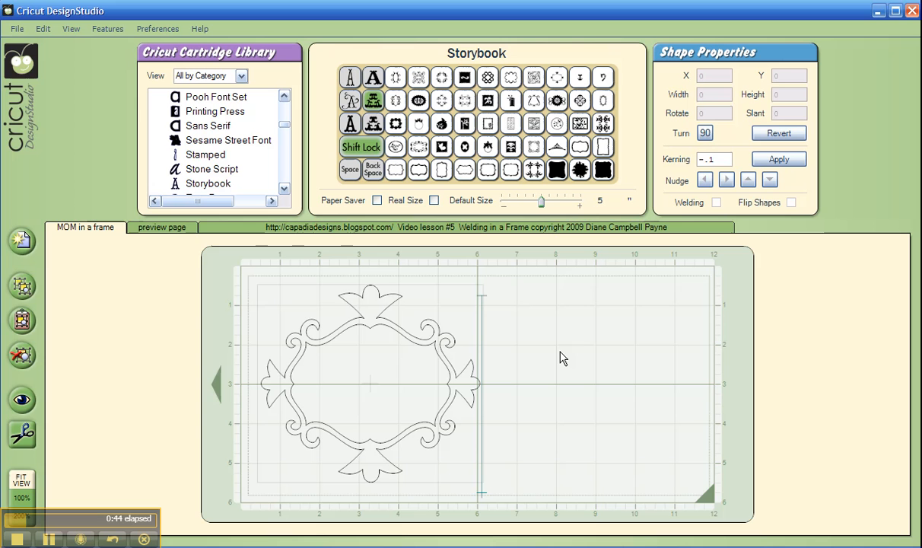
{"action": "mouse_move", "coordinate": [366, 118]}
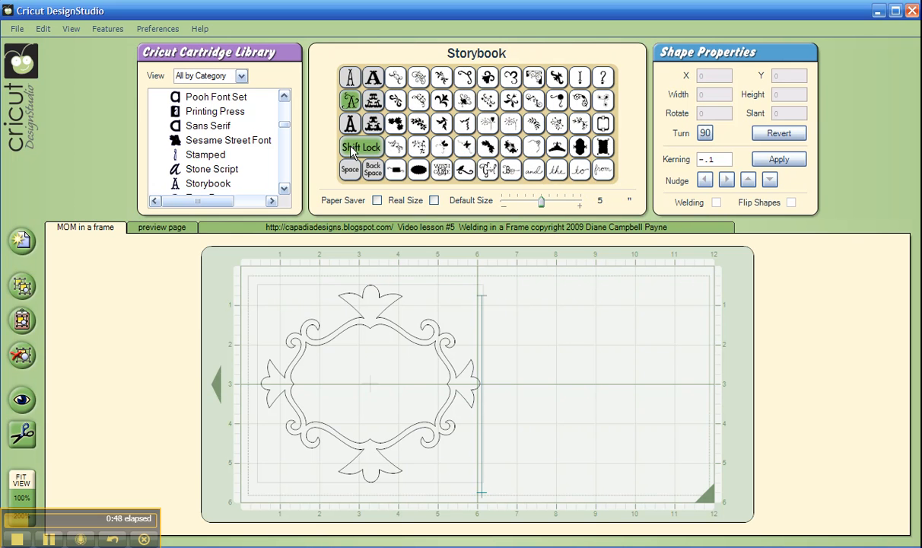
{"action": "left_click", "coordinate": [362, 146]}
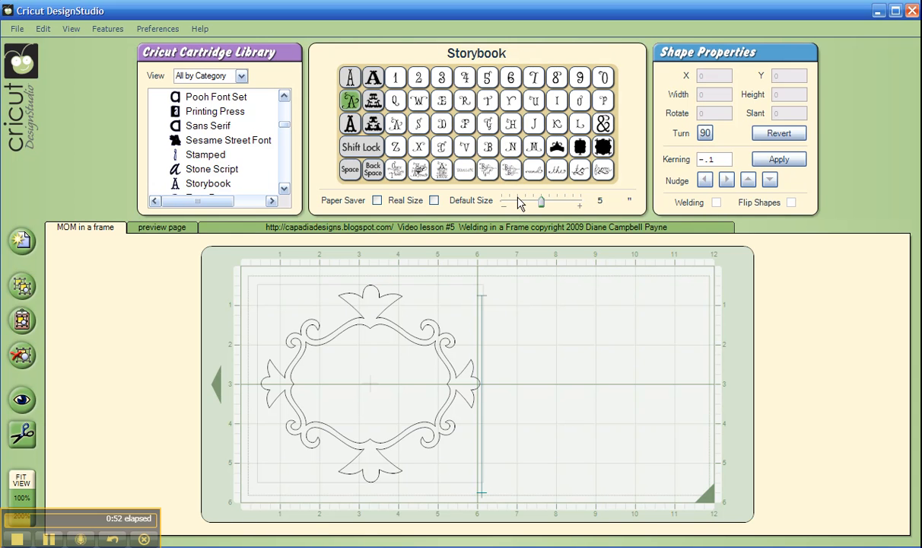
{"action": "left_click_drag", "start_coordinate": [542, 201], "coordinate": [523, 201]}
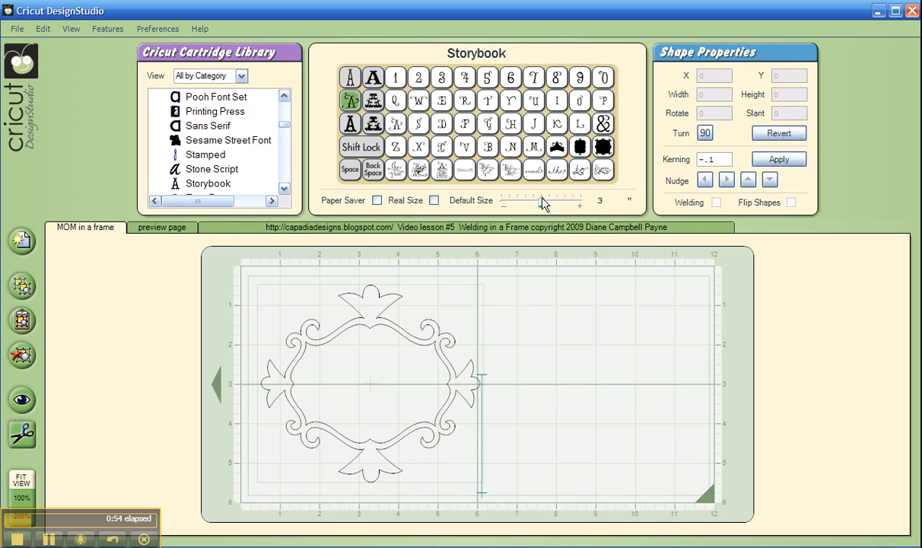
{"action": "left_click_drag", "start_coordinate": [542, 200], "coordinate": [553, 213]}
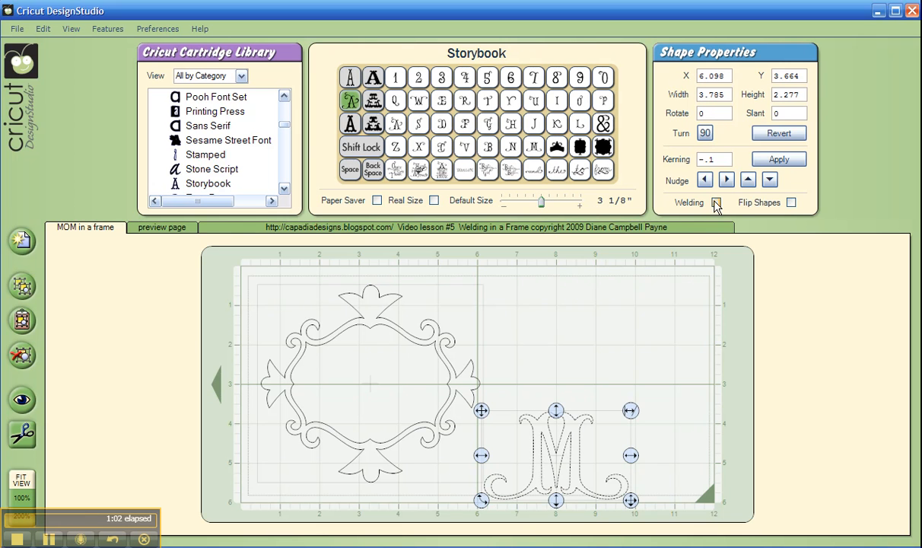
Step: Enable welding for the script M and move it into the middle of the frame
{"action": "left_click", "coordinate": [716, 203]}
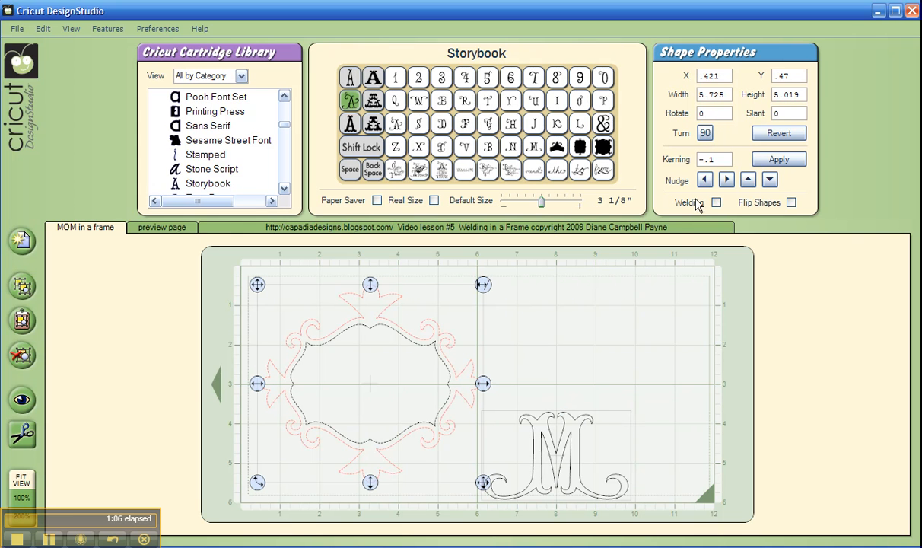
{"action": "left_click", "coordinate": [715, 202]}
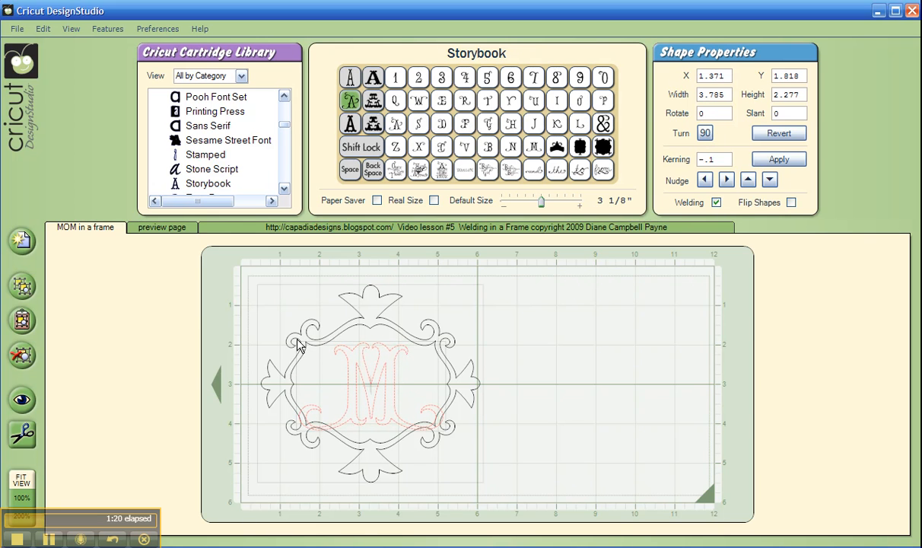
{"action": "left_click", "coordinate": [297, 342]}
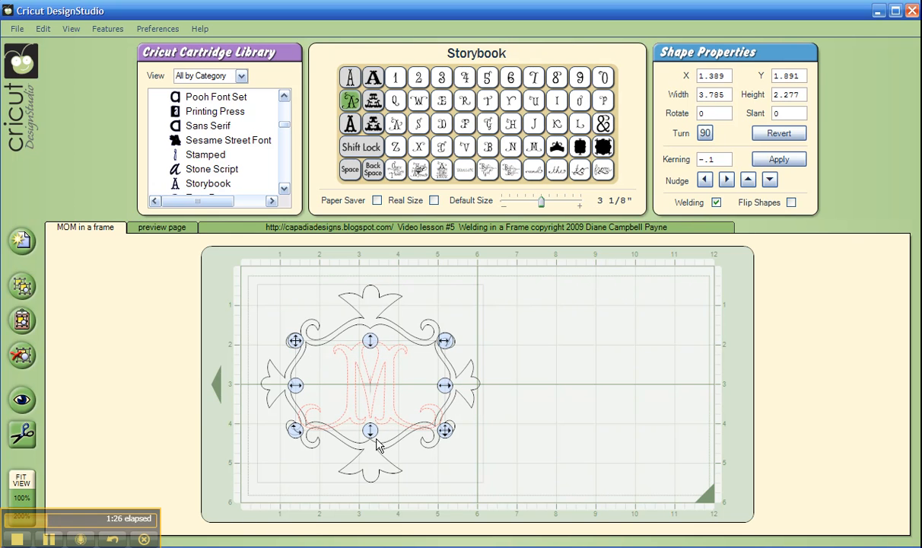
{"action": "mouse_move", "coordinate": [295, 342]}
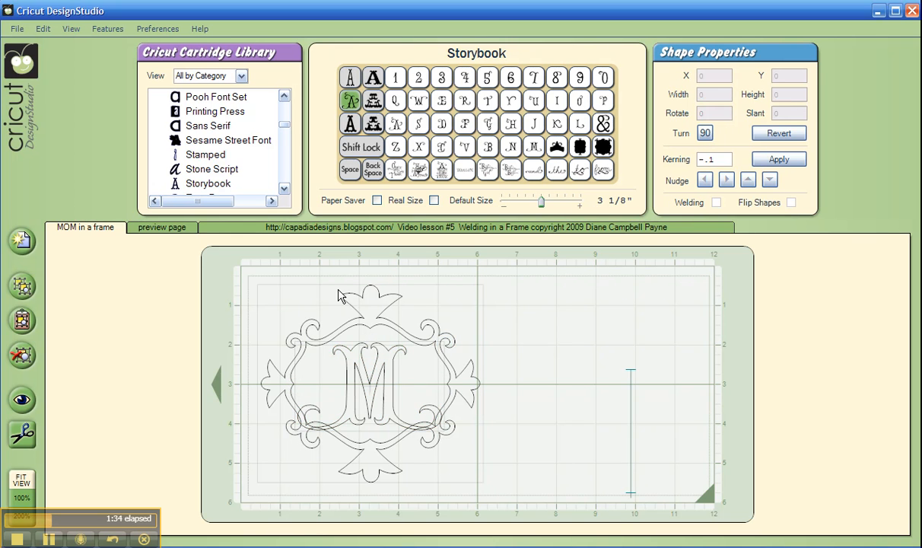
Step: Preview the welded M inside the frame, then return to the design page
{"action": "left_click", "coordinate": [162, 226]}
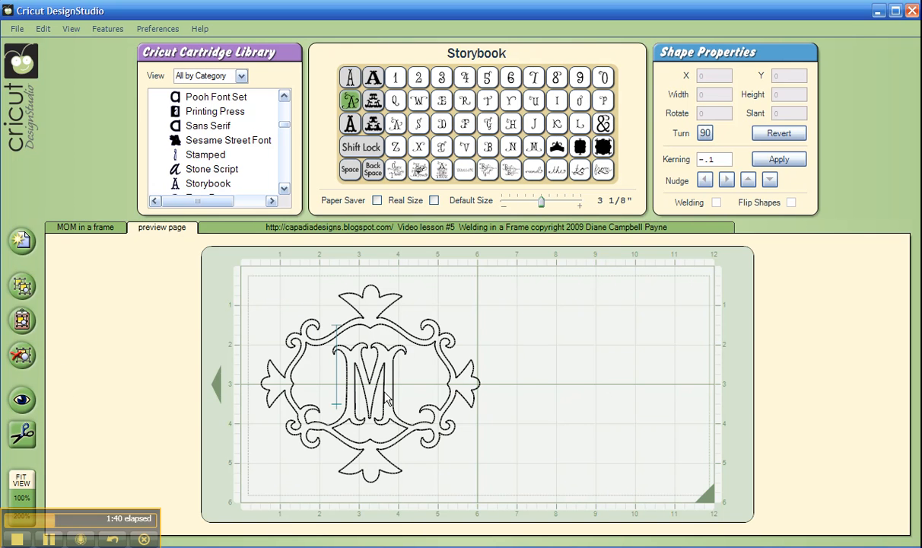
{"action": "mouse_move", "coordinate": [535, 393]}
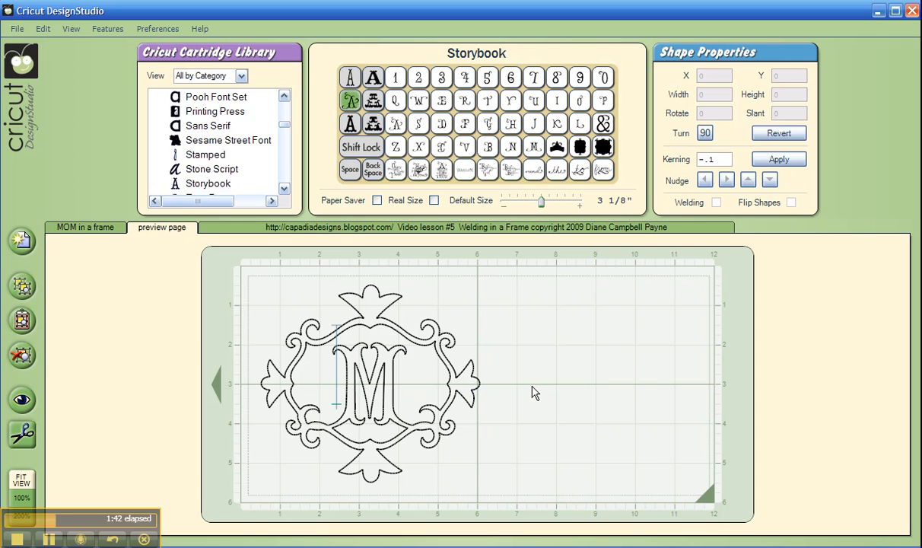
{"action": "mouse_move", "coordinate": [466, 288]}
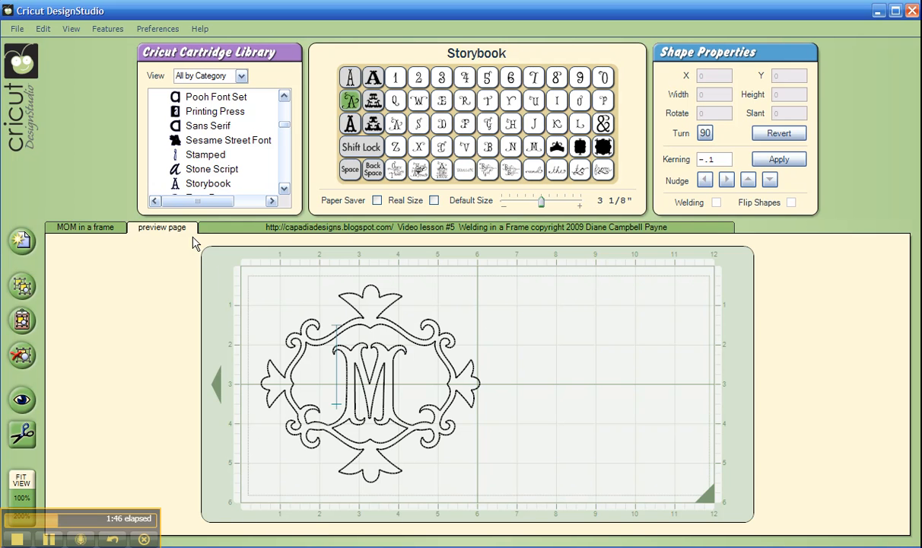
{"action": "left_click", "coordinate": [85, 226]}
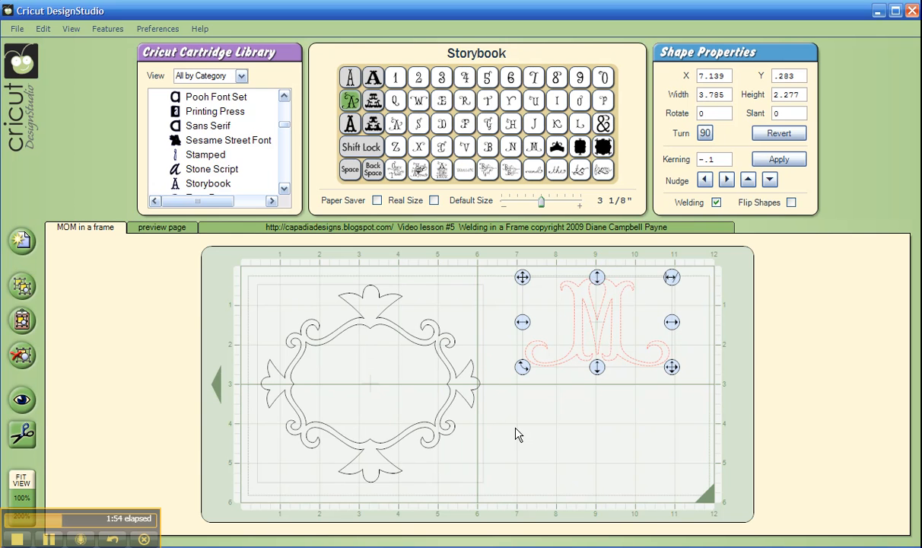
{"action": "mouse_move", "coordinate": [511, 436]}
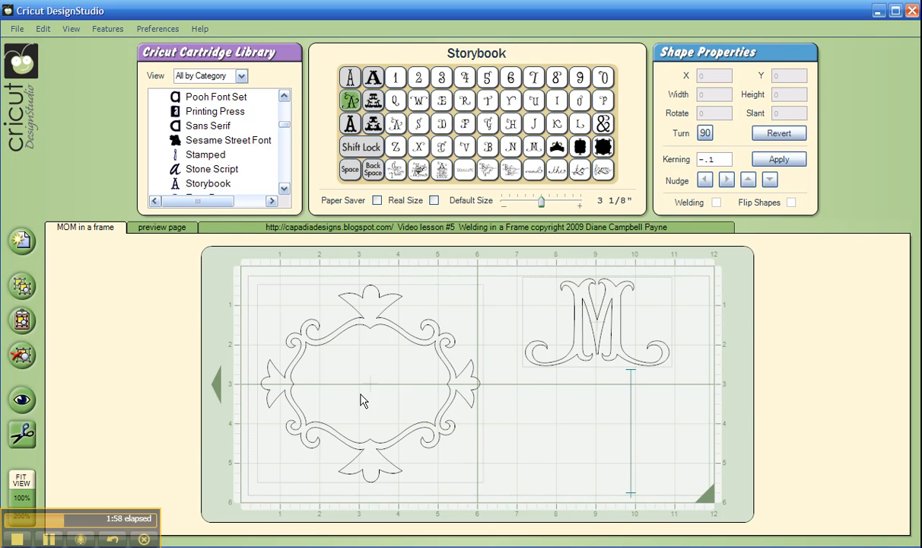
{"action": "mouse_move", "coordinate": [480, 444]}
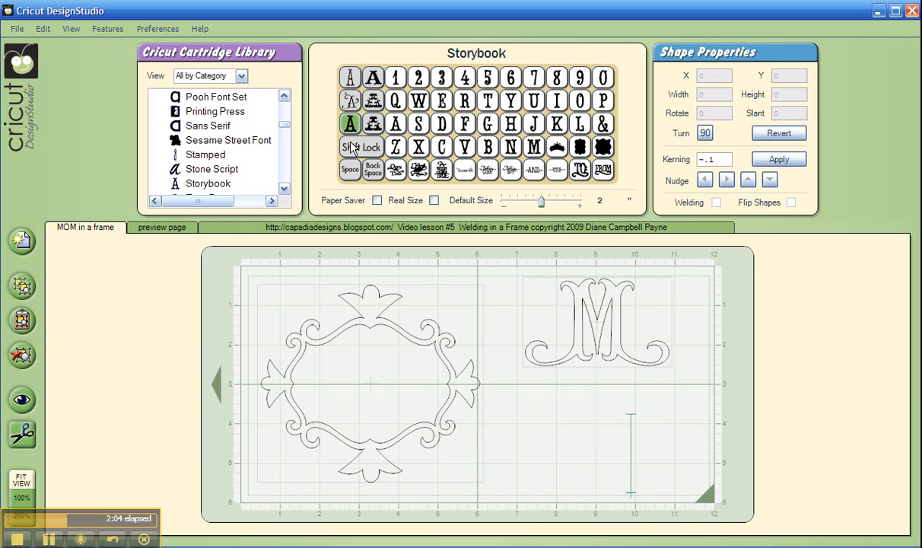
Step: Return to the regular Storybook letters at 1 1/2 inches for the word MOM
{"action": "left_click", "coordinate": [362, 146]}
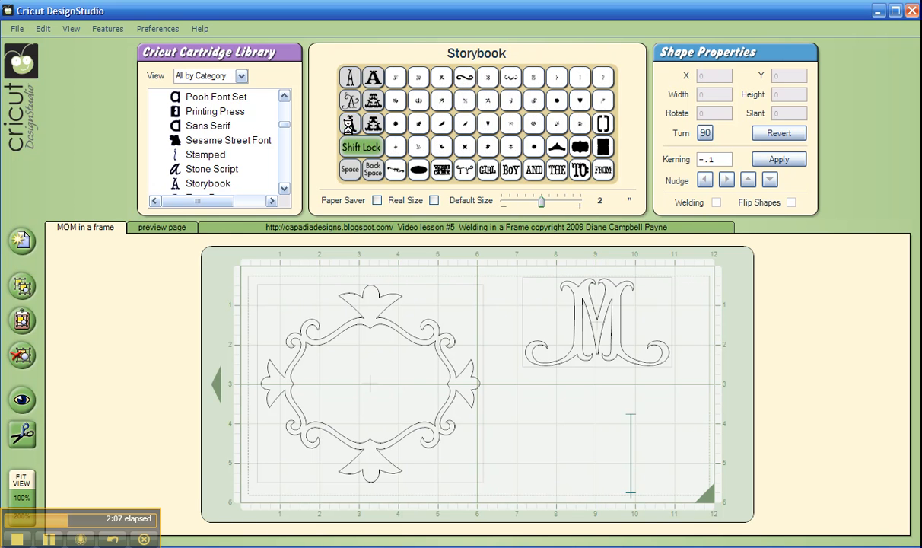
{"action": "left_click", "coordinate": [362, 146]}
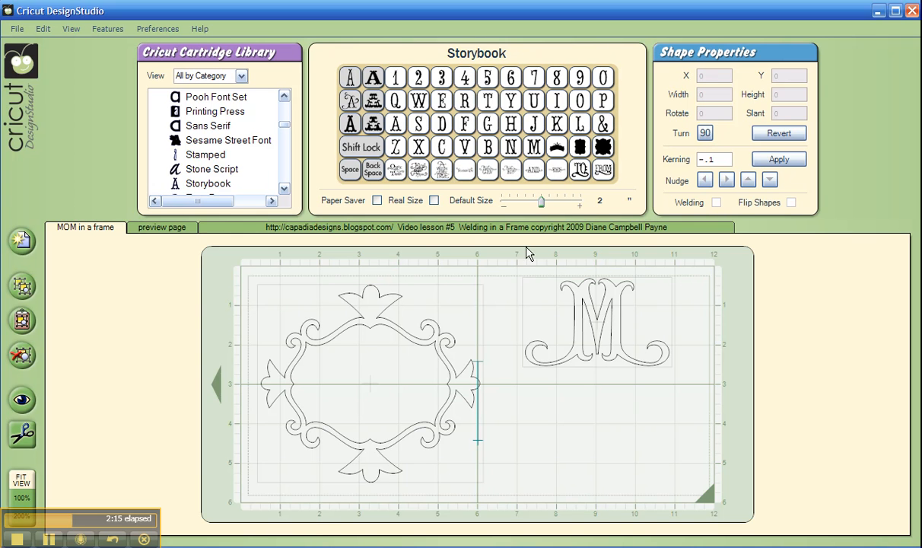
{"action": "left_click", "coordinate": [533, 146]}
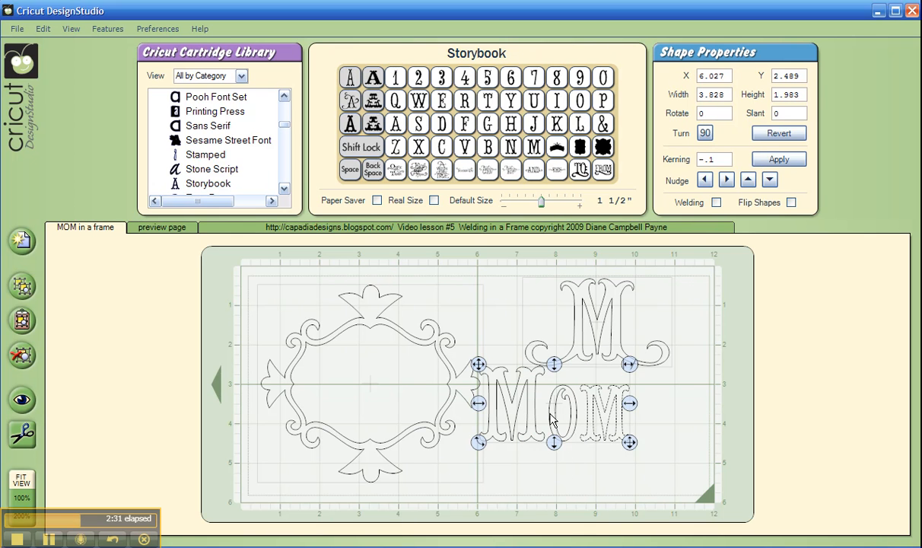
Step: Apply -0.1 kerning to MOM and weld its letters together
{"action": "left_click", "coordinate": [779, 160]}
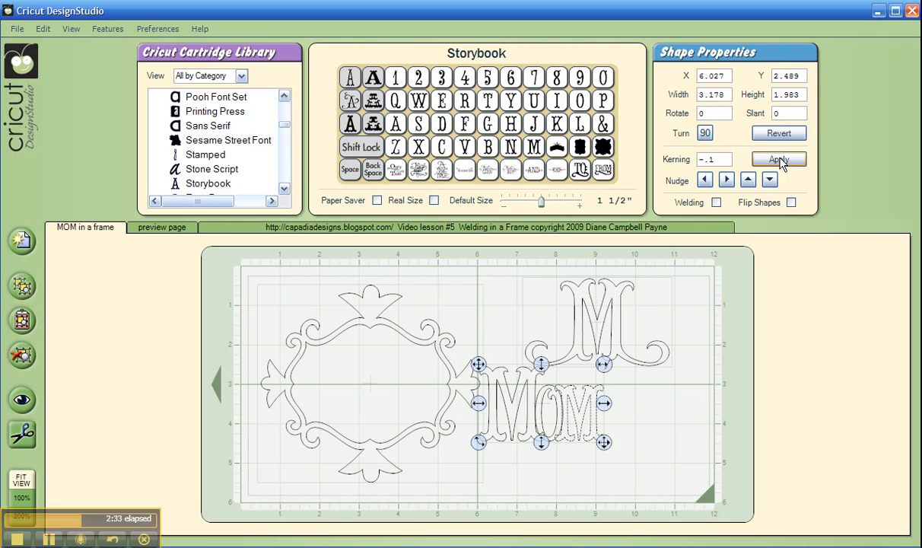
{"action": "left_click", "coordinate": [779, 160]}
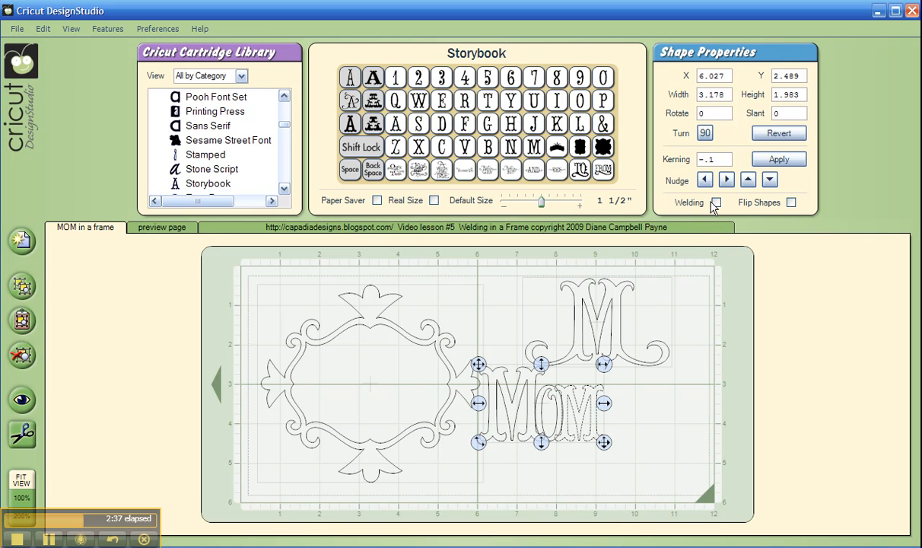
{"action": "left_click", "coordinate": [715, 202]}
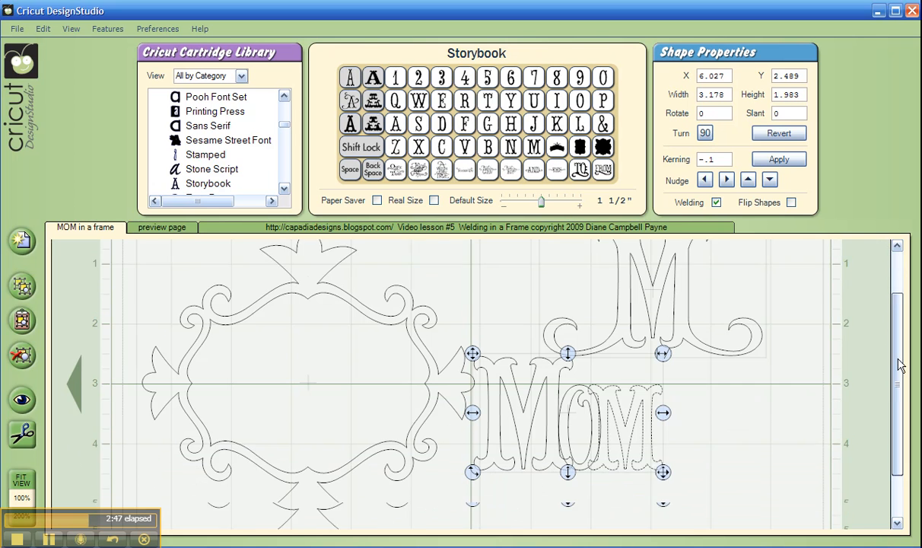
{"action": "scroll", "scroll_direction": "down", "scroll_amount": 3}
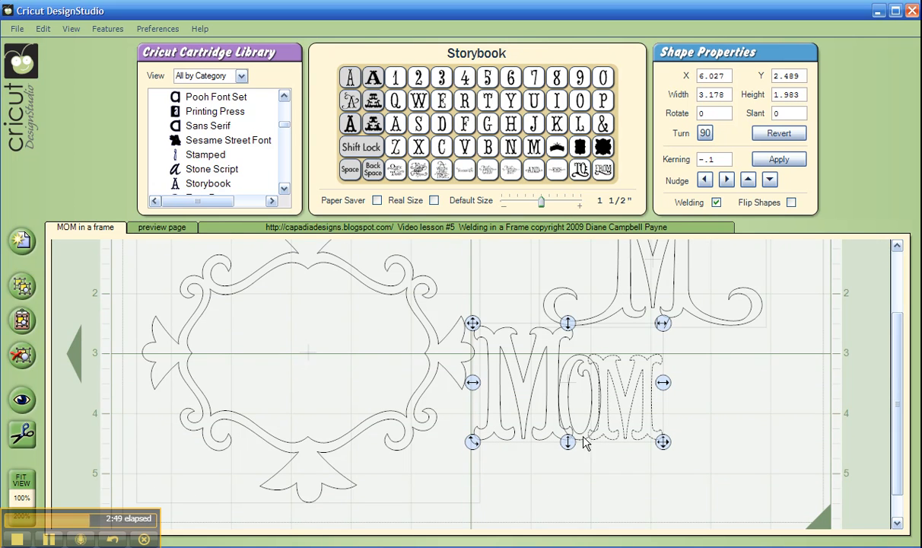
Step: Widen MOM to a width of 3.319, check the cut preview, and fit the whole mat in view
{"action": "left_click", "coordinate": [728, 180]}
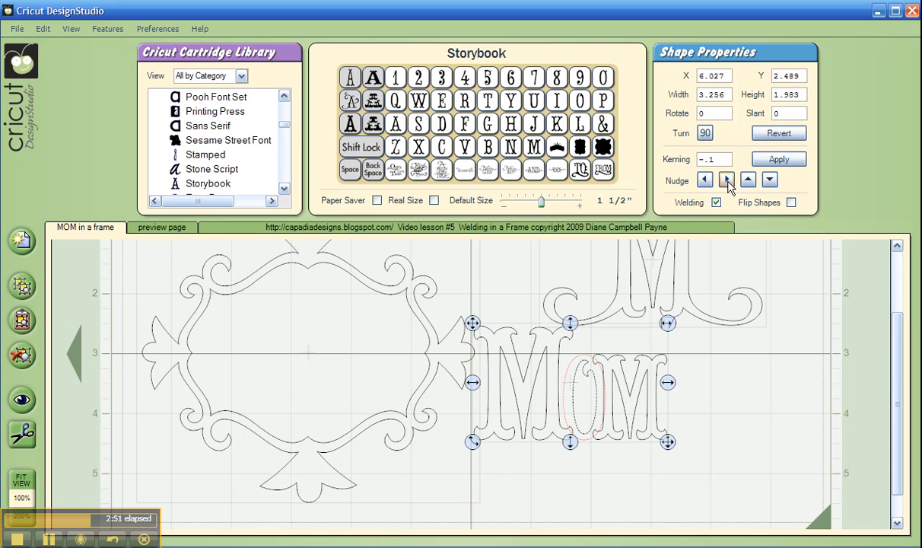
{"action": "left_click", "coordinate": [705, 180]}
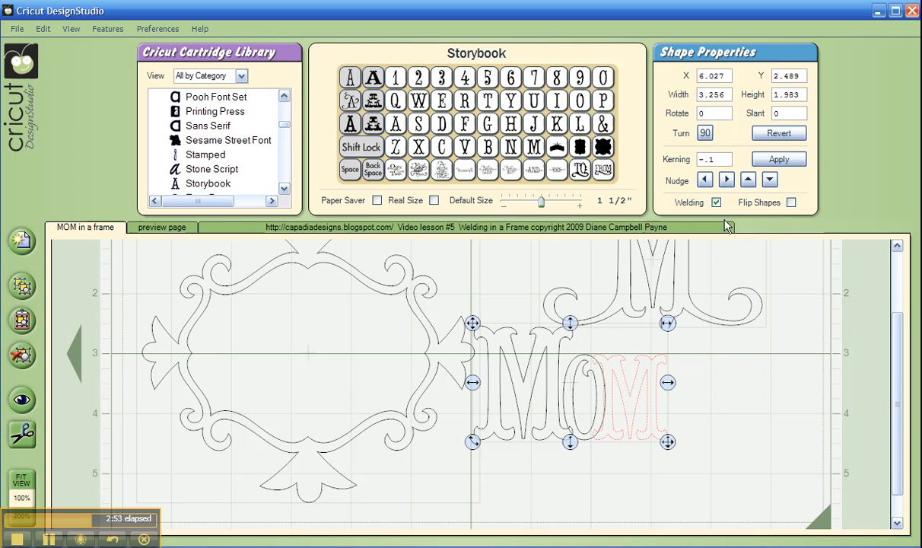
{"action": "left_click", "coordinate": [726, 179]}
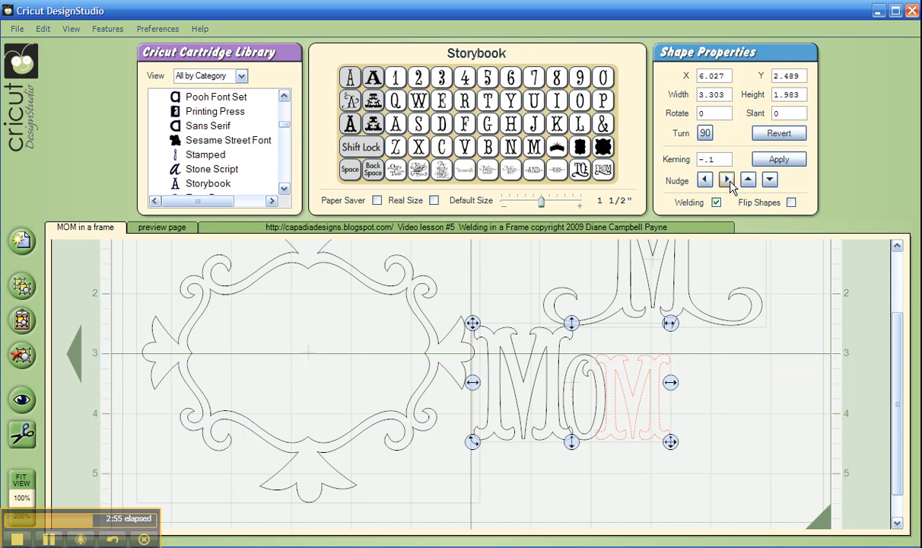
{"action": "left_click", "coordinate": [727, 180]}
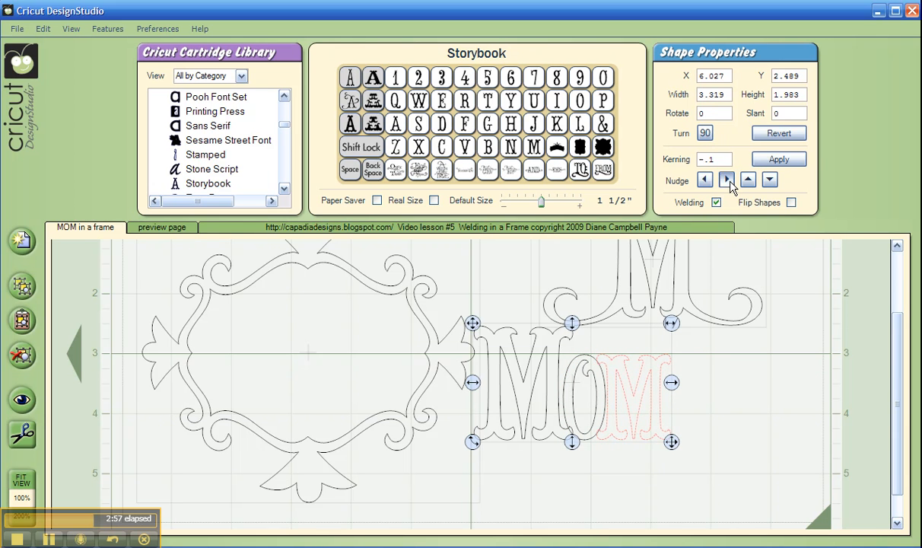
{"action": "left_click", "coordinate": [705, 180]}
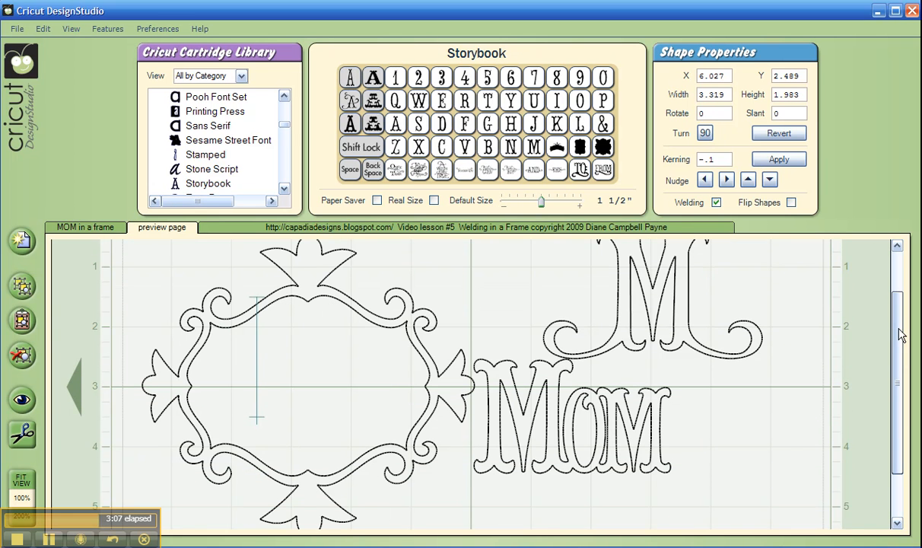
{"action": "left_click", "coordinate": [86, 226]}
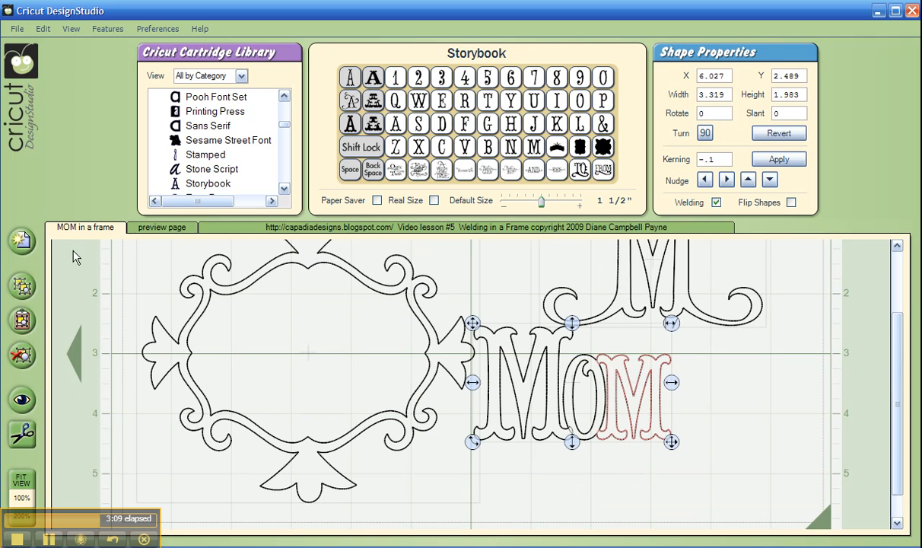
{"action": "left_click", "coordinate": [21, 485]}
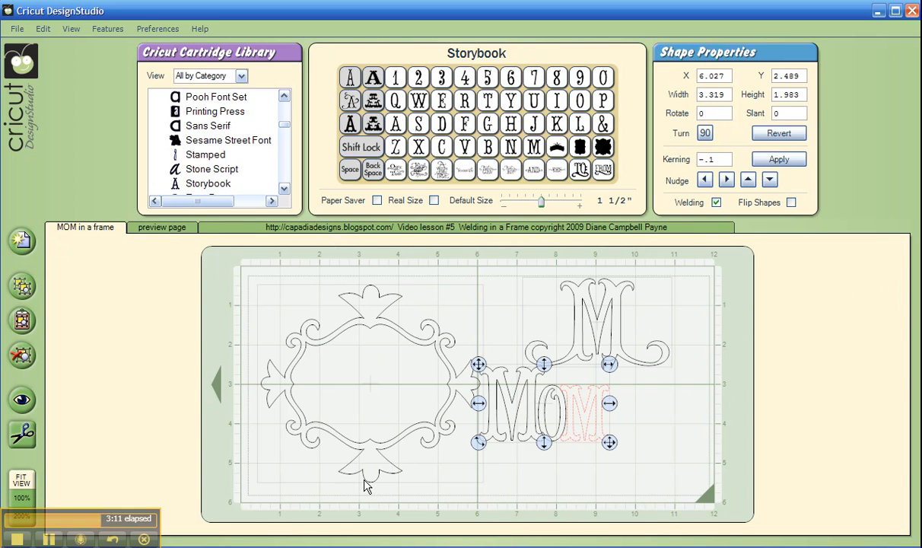
{"action": "mouse_move", "coordinate": [477, 366]}
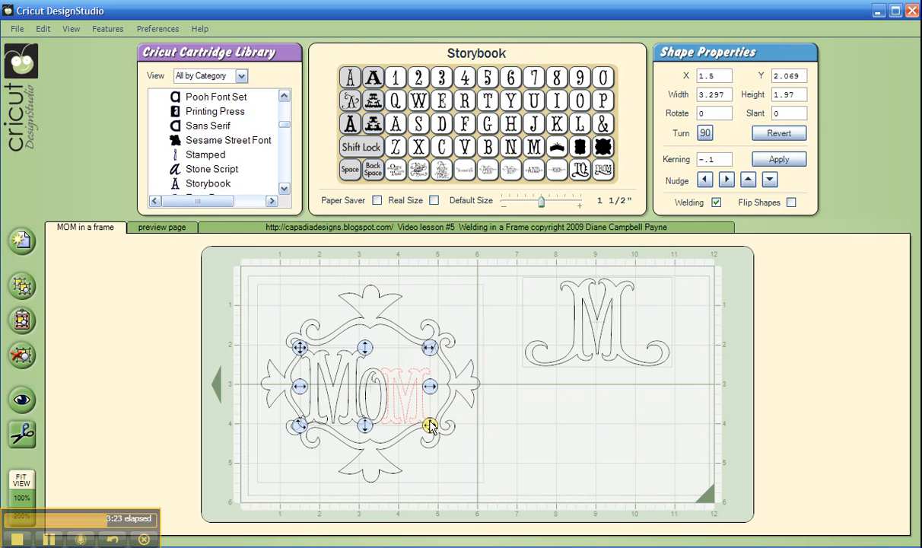
Step: Shrink the welded MOM to fit inside the frame's centre opening
{"action": "left_click_drag", "start_coordinate": [429, 427], "coordinate": [417, 417]}
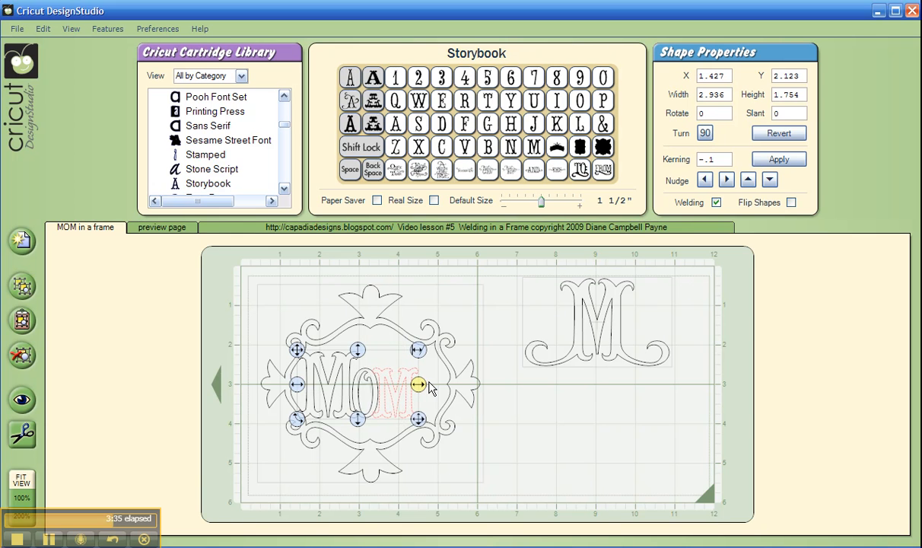
{"action": "left_click_drag", "start_coordinate": [417, 384], "coordinate": [439, 387]}
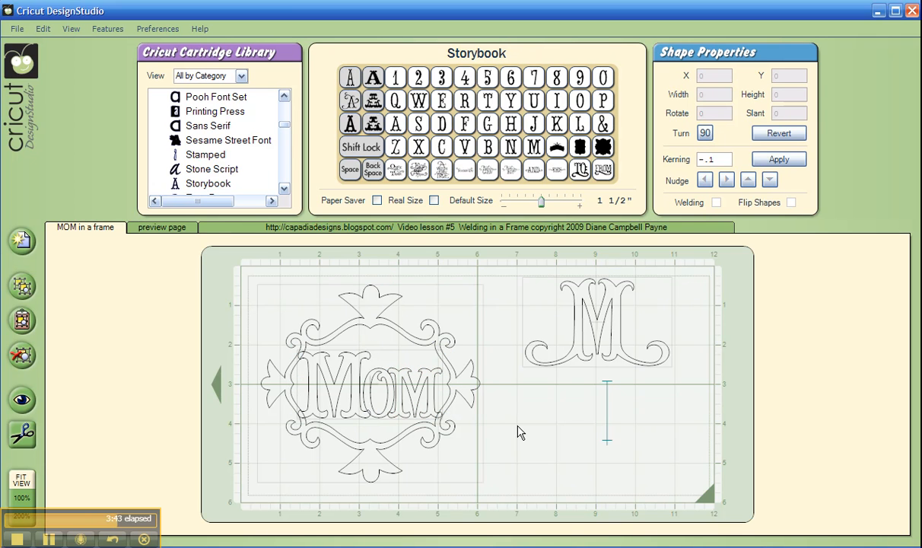
{"action": "left_click", "coordinate": [162, 227]}
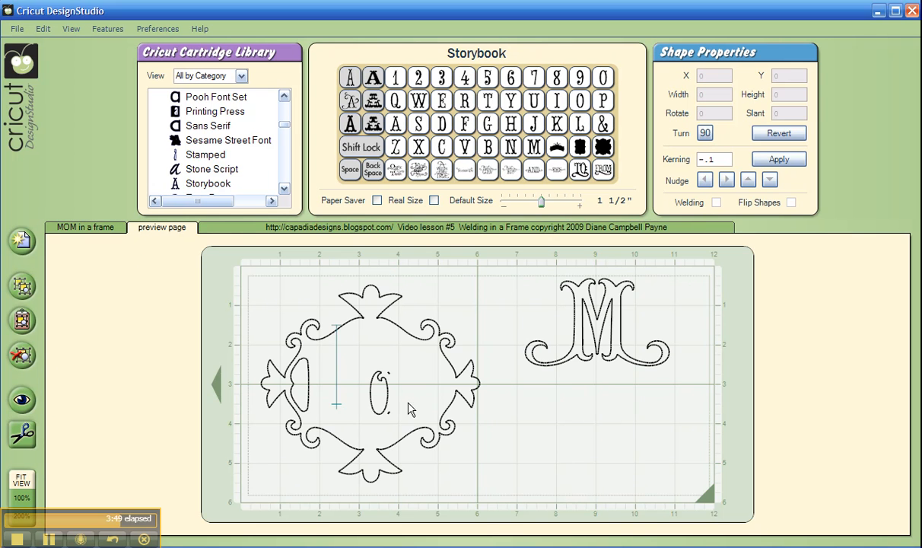
{"action": "mouse_move", "coordinate": [332, 367]}
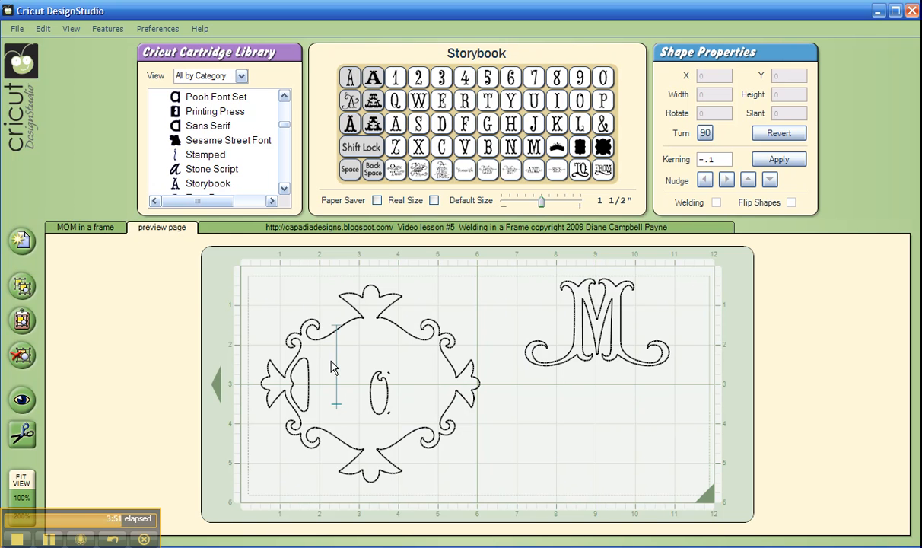
{"action": "left_click", "coordinate": [86, 227]}
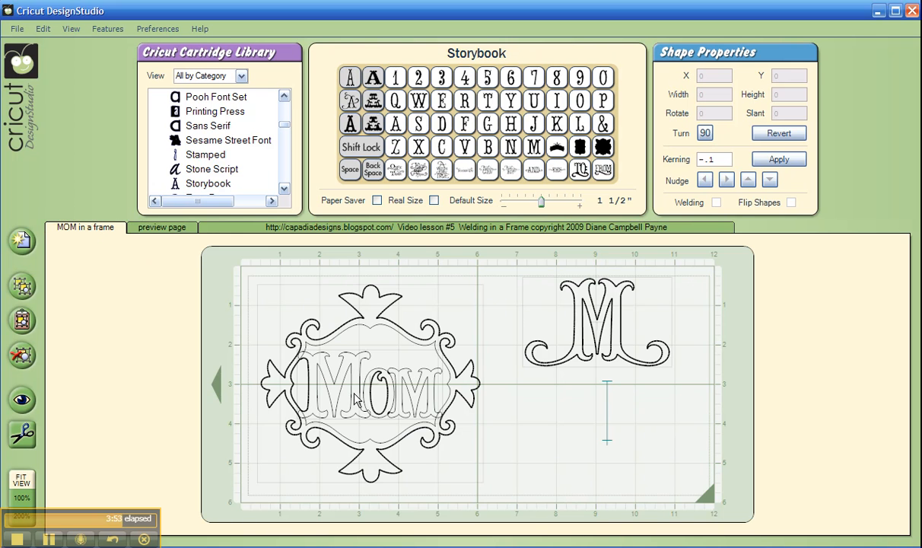
{"action": "mouse_move", "coordinate": [493, 425]}
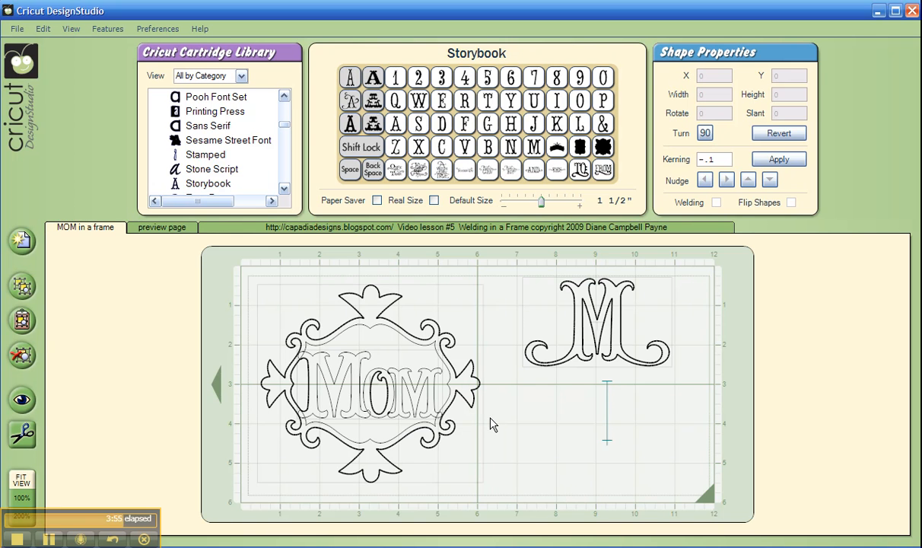
{"action": "mouse_move", "coordinate": [508, 445]}
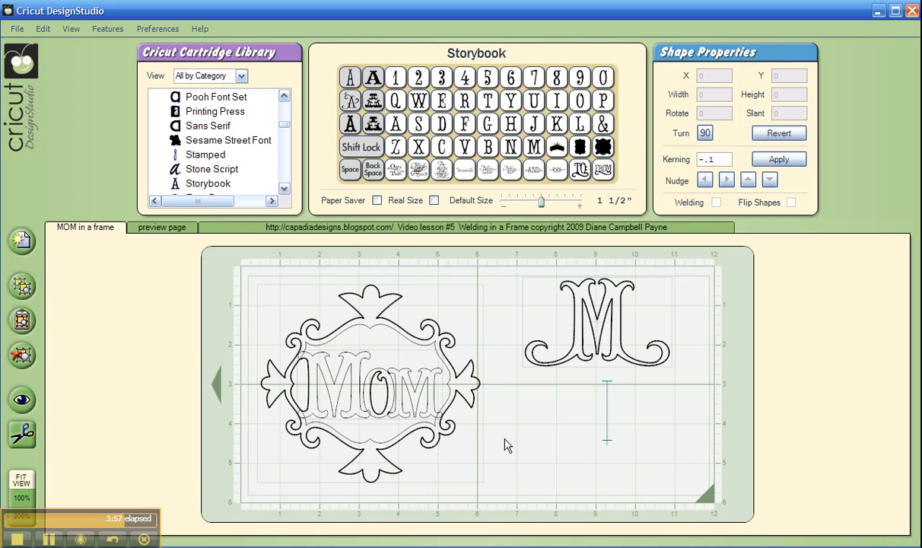
{"action": "mouse_move", "coordinate": [254, 298]}
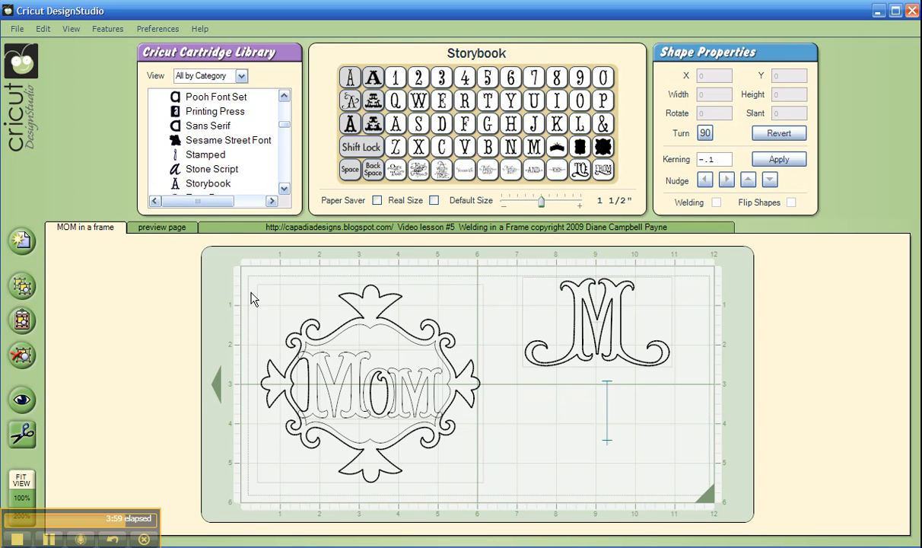
{"action": "mouse_move", "coordinate": [376, 347]}
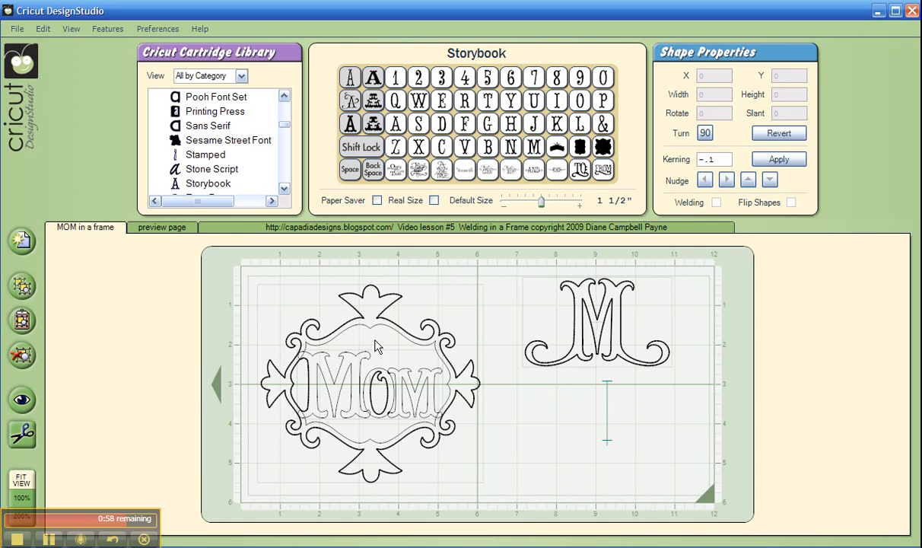
{"action": "mouse_move", "coordinate": [312, 334]}
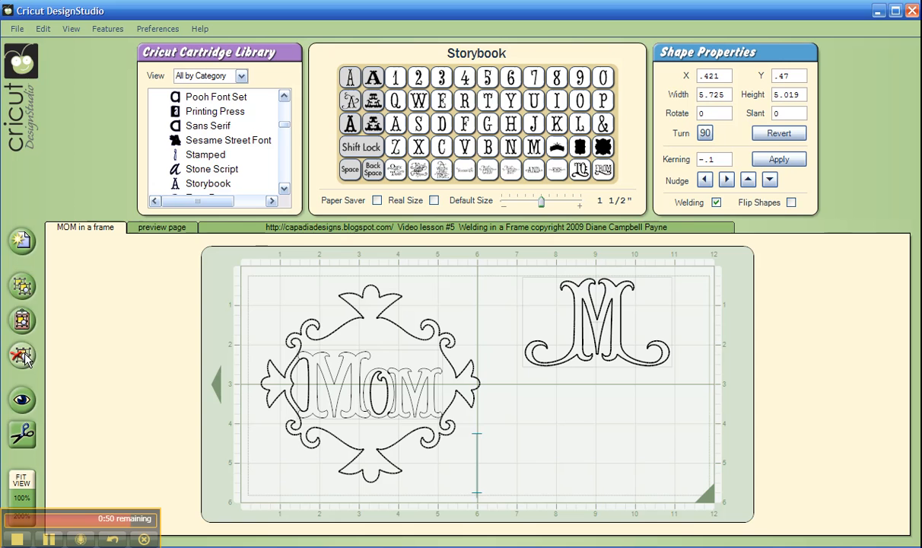
Step: Select the ornate frame and show the cut preview of the design
{"action": "left_click", "coordinate": [358, 380]}
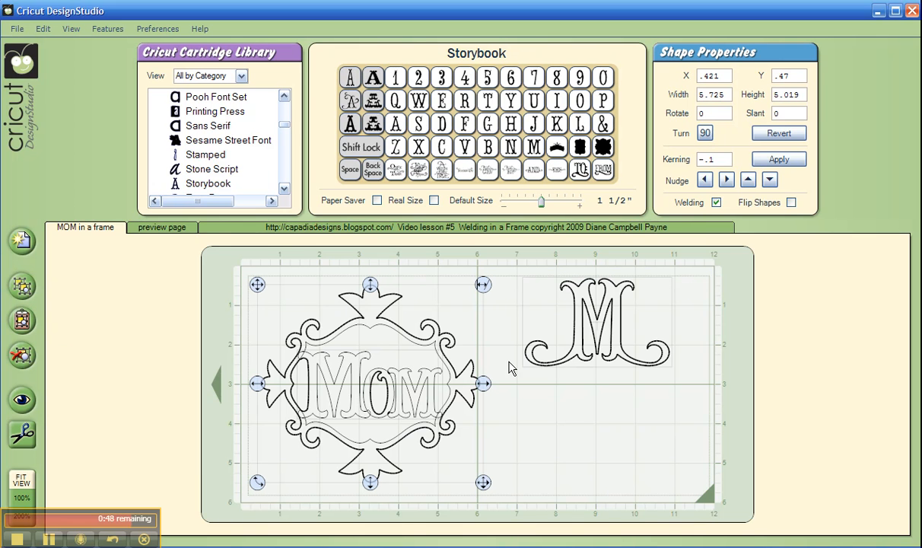
{"action": "mouse_move", "coordinate": [534, 446]}
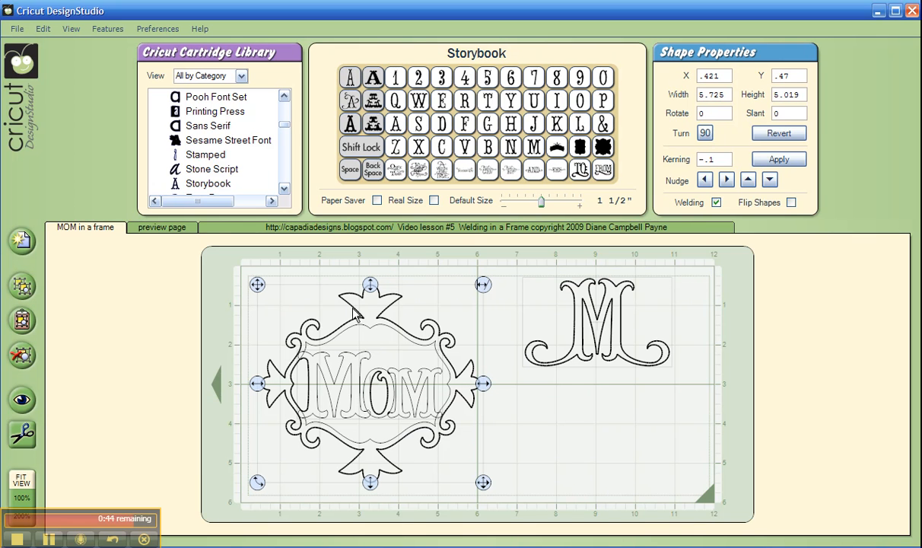
{"action": "left_click", "coordinate": [161, 226]}
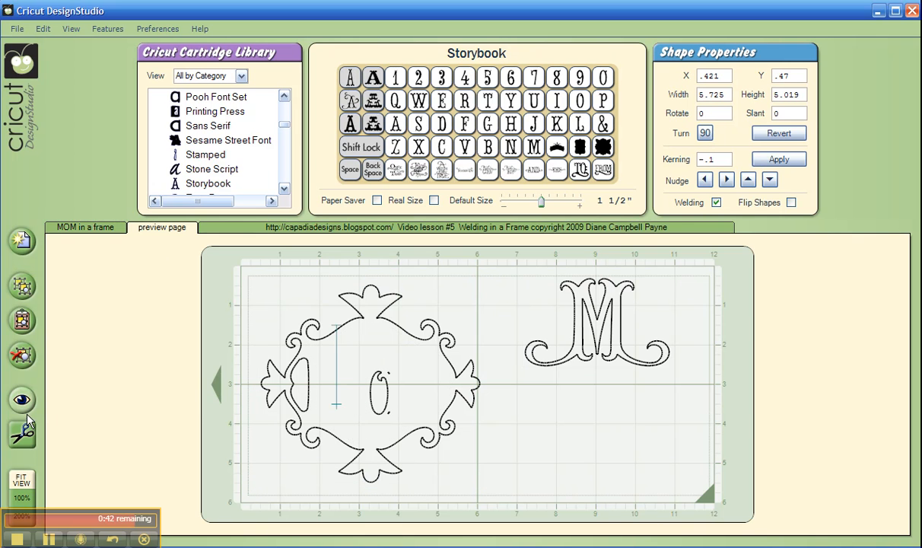
Step: Refresh the preview so MOM shows cut out inside the ornate frame
{"action": "left_click", "coordinate": [22, 399]}
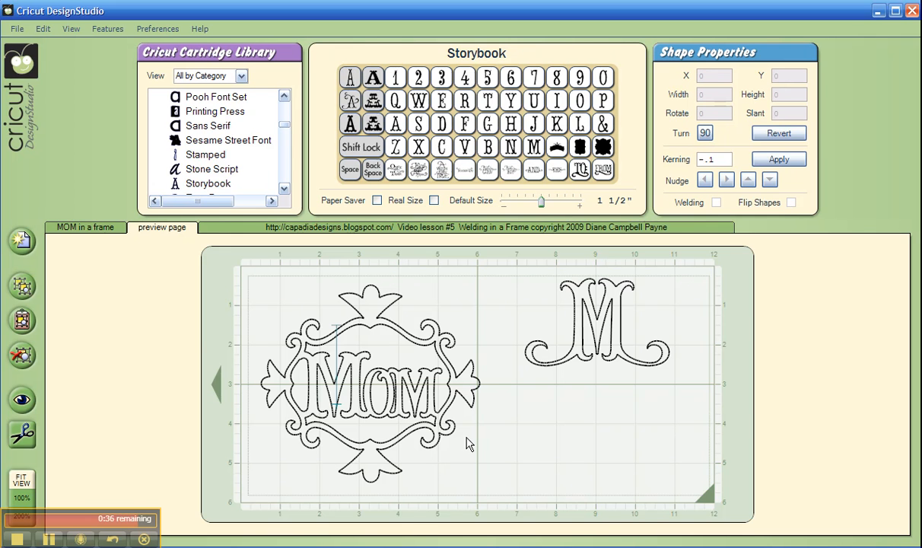
{"action": "mouse_move", "coordinate": [548, 394]}
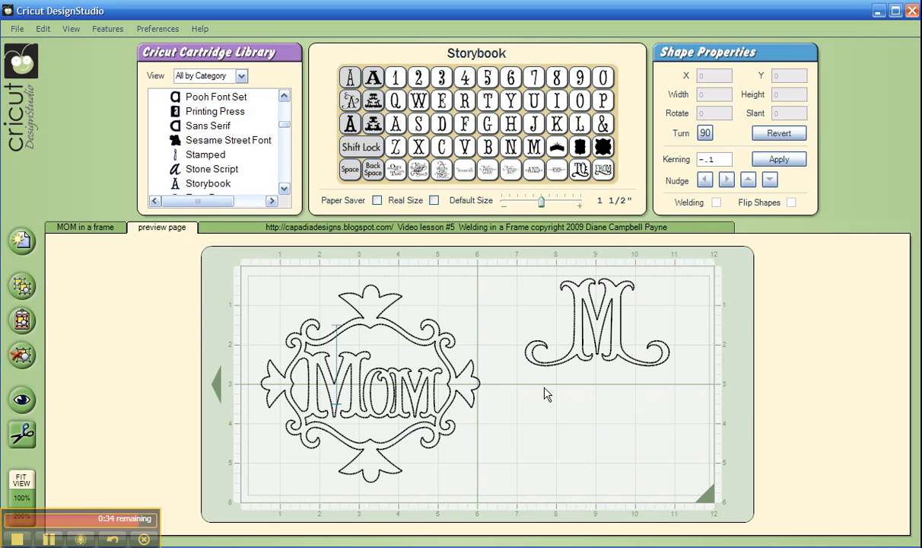
{"action": "mouse_move", "coordinate": [609, 444]}
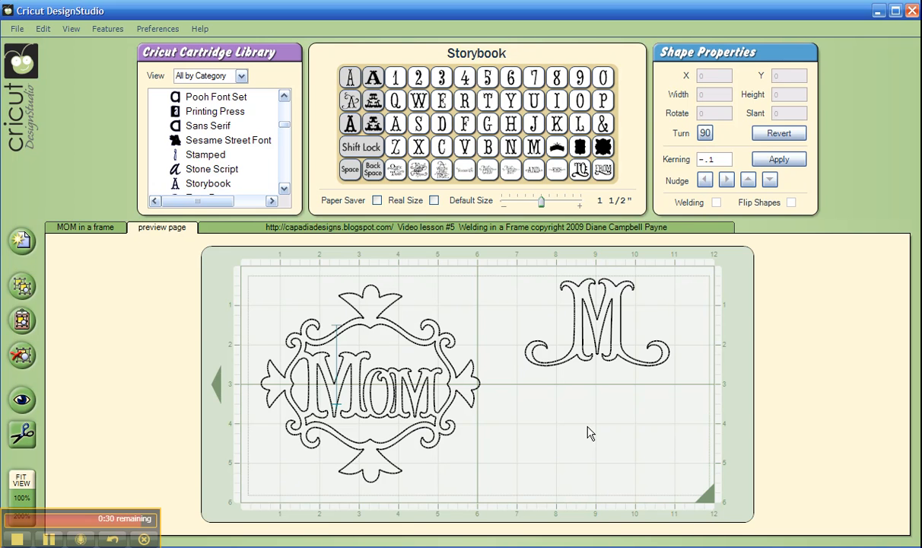
{"action": "mouse_move", "coordinate": [556, 460]}
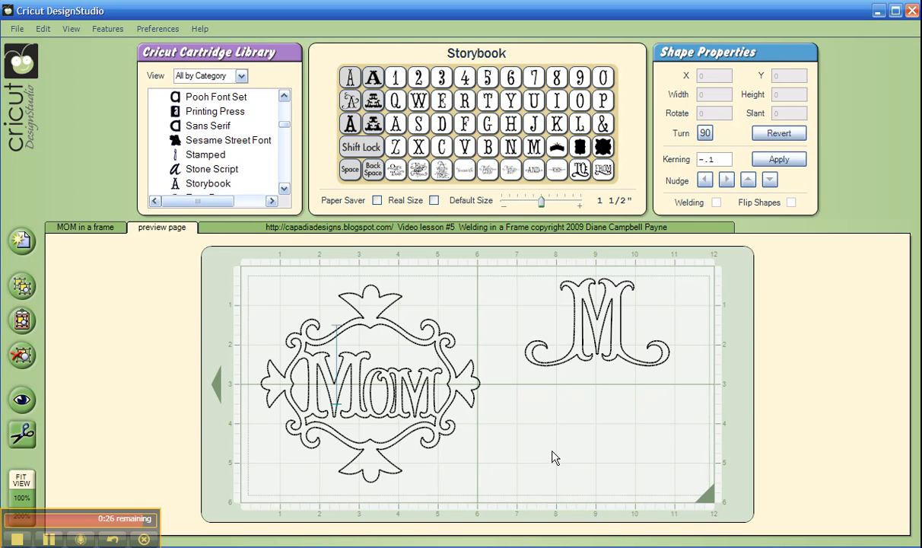
{"action": "mouse_move", "coordinate": [559, 432]}
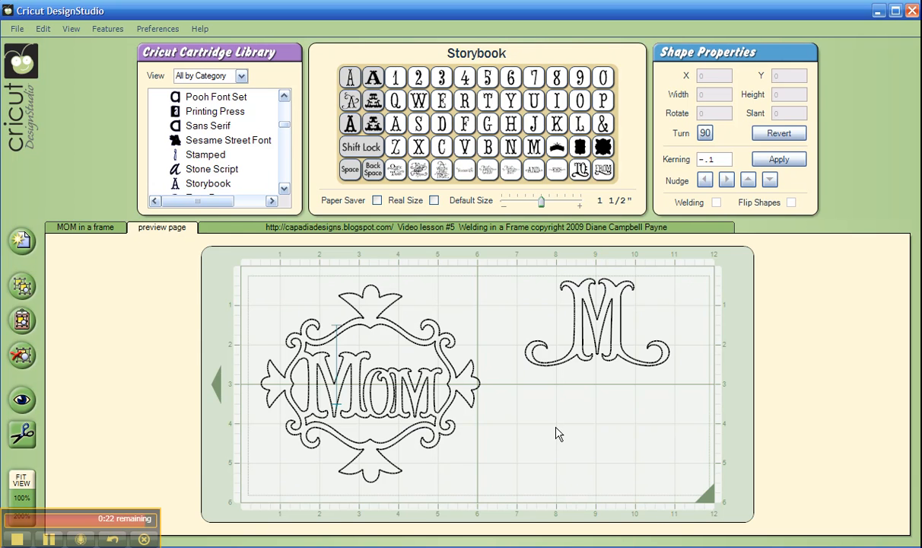
{"action": "mouse_move", "coordinate": [533, 411]}
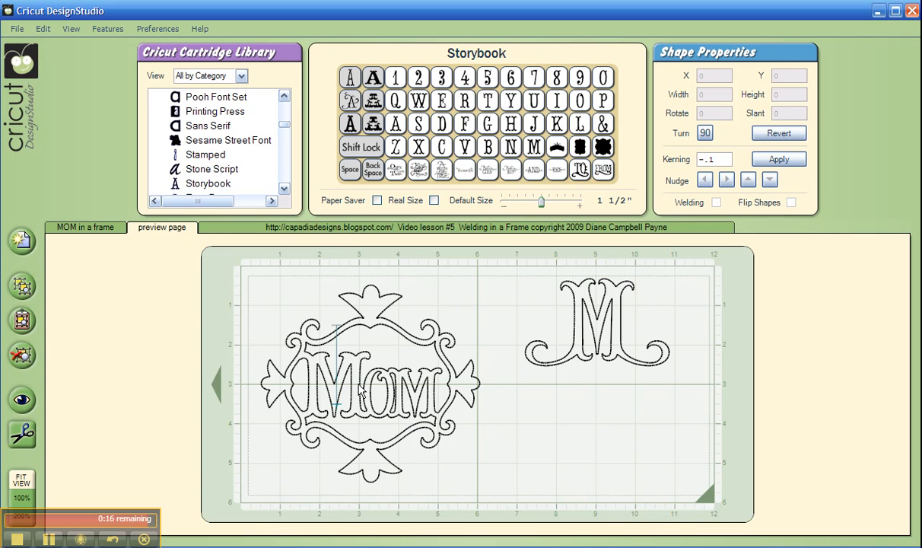
{"action": "mouse_move", "coordinate": [495, 423]}
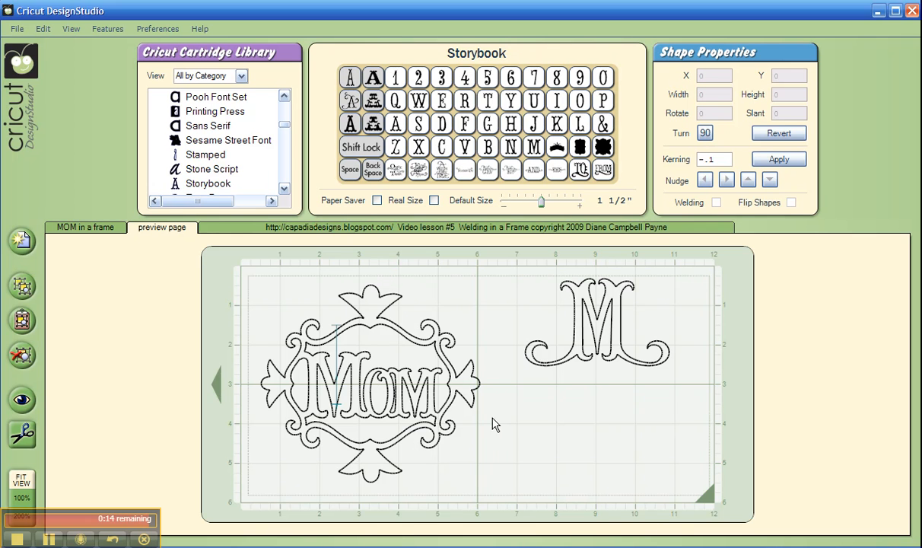
{"action": "mouse_move", "coordinate": [551, 449]}
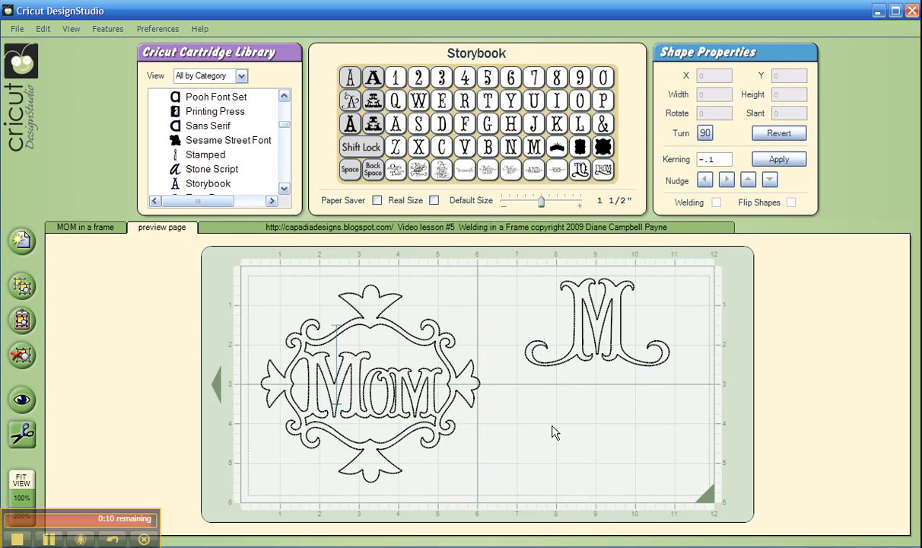
{"action": "mouse_move", "coordinate": [563, 423]}
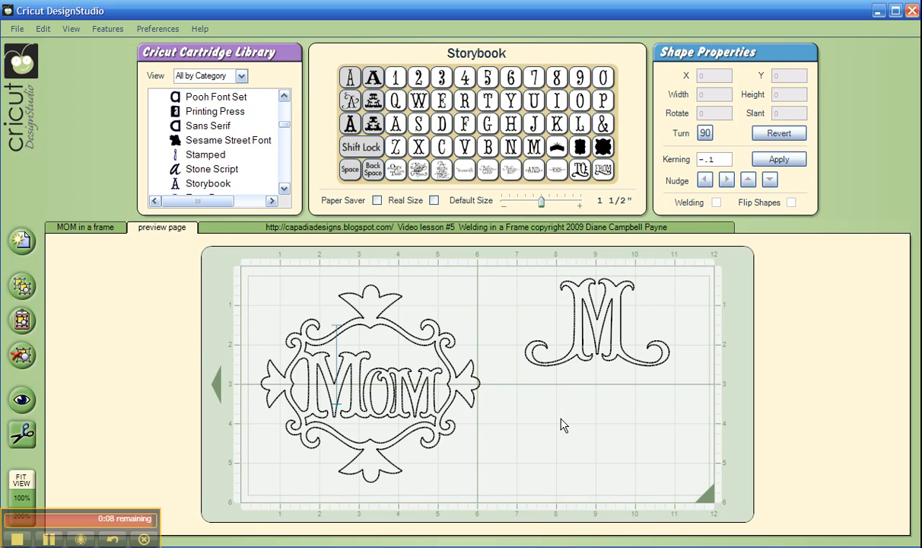